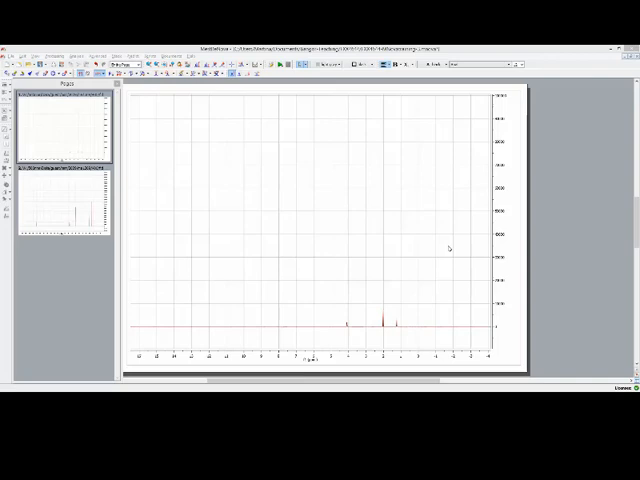
mouse_move(448, 248)
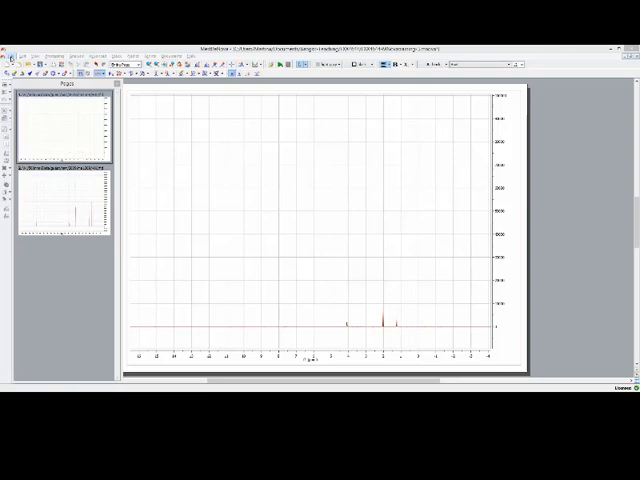
- Close the Pages thumbnails panel so the 1H spectrum fills the workspace
left_click(12, 54)
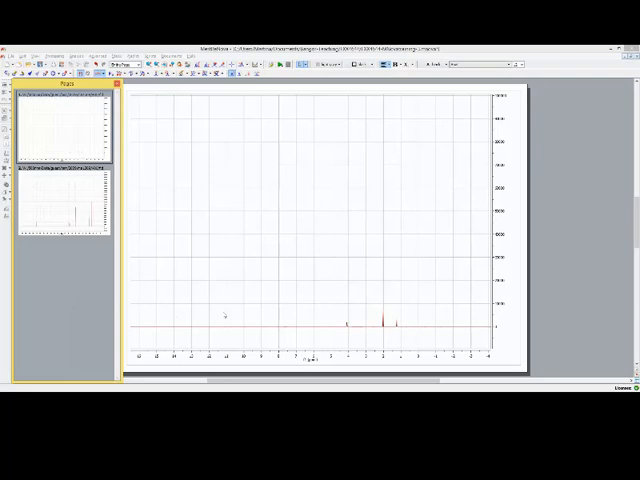
mouse_move(420, 186)
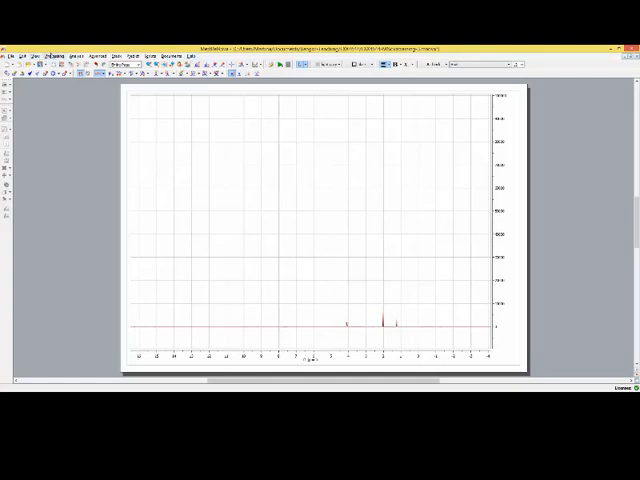
left_click(72, 46)
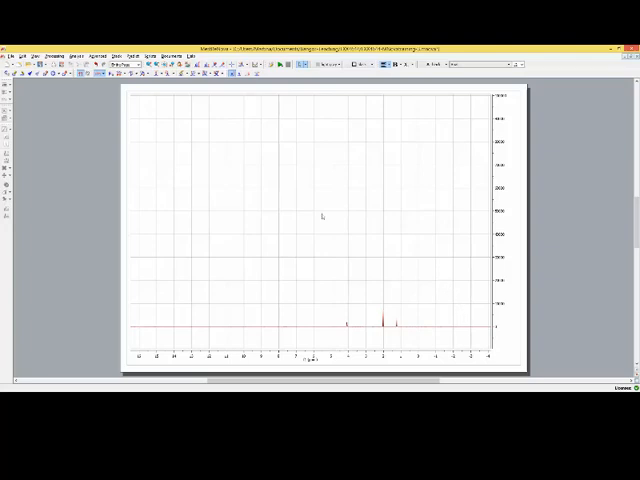
mouse_move(304, 130)
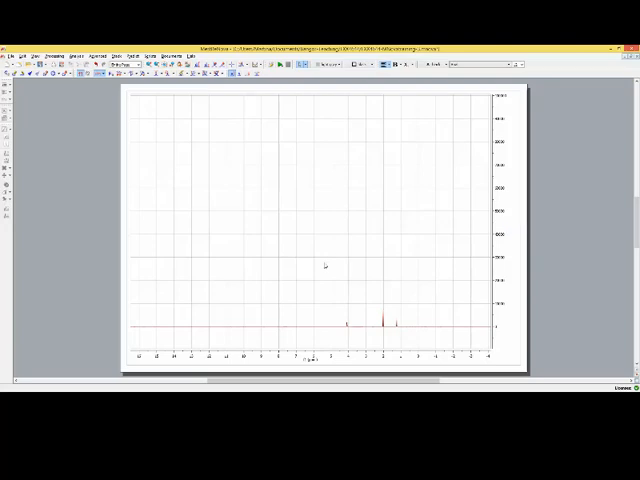
mouse_move(284, 296)
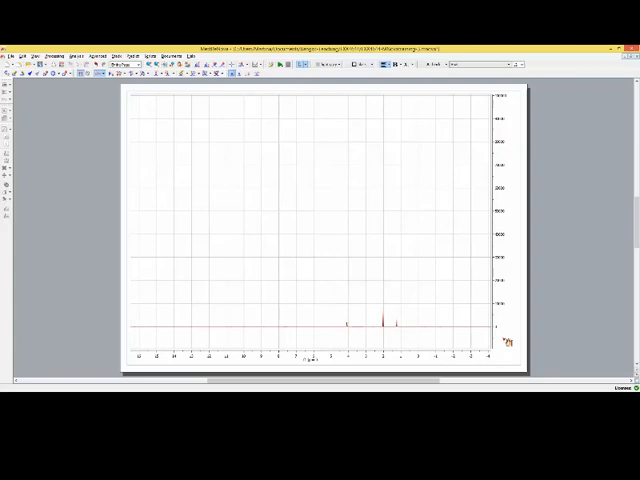
mouse_move(404, 252)
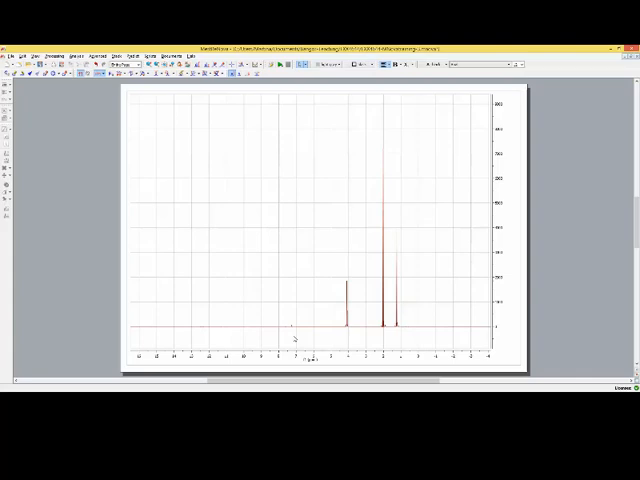
mouse_move(244, 274)
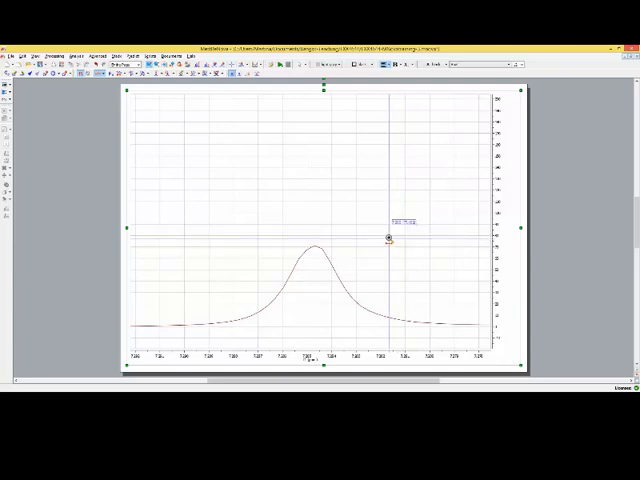
- Reference the spectrum to the chloroform solvent shift via Analysis > Reference
left_click_drag(390, 238, 312, 230)
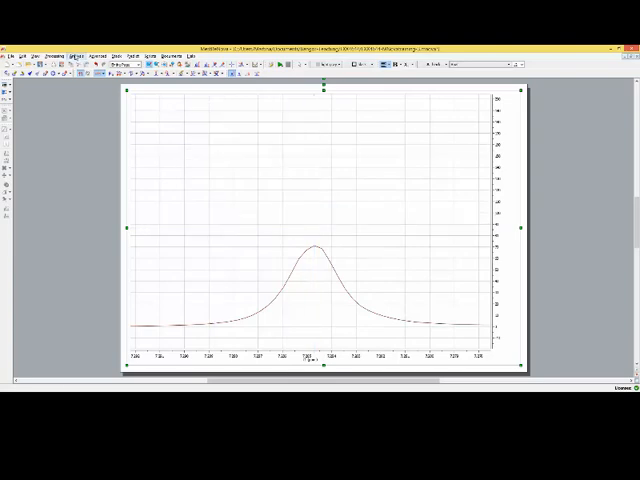
left_click(88, 48)
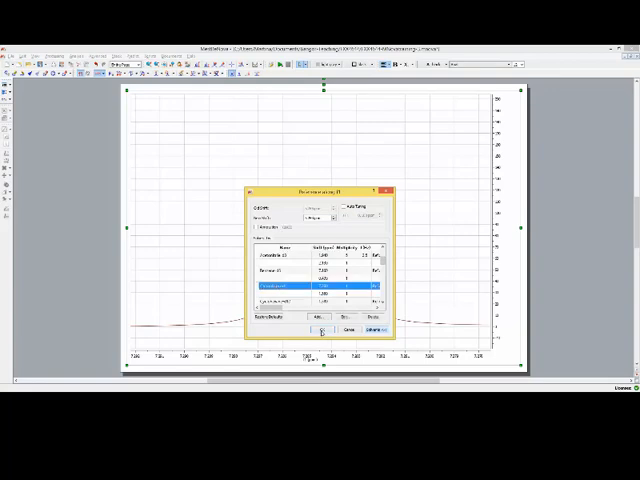
left_click(324, 330)
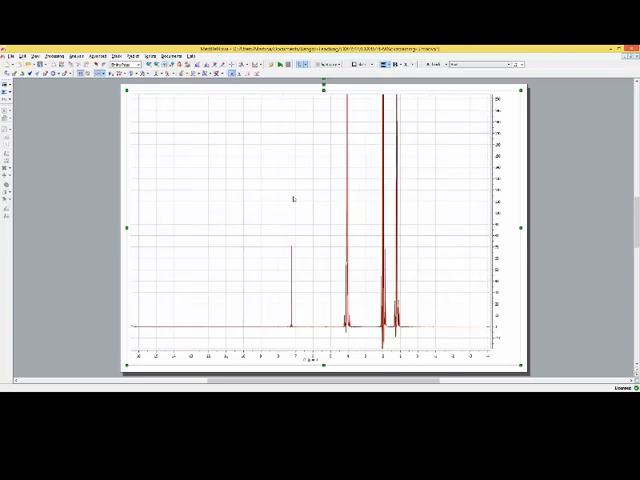
mouse_move(308, 212)
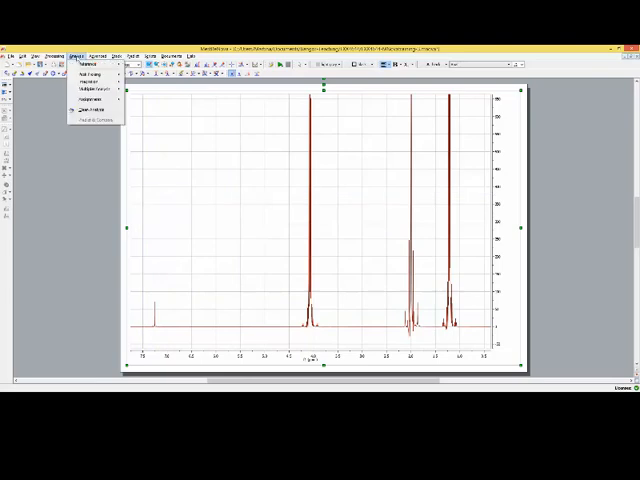
- Show the Peak Picking options from the toolbar dropdown
left_click(100, 72)
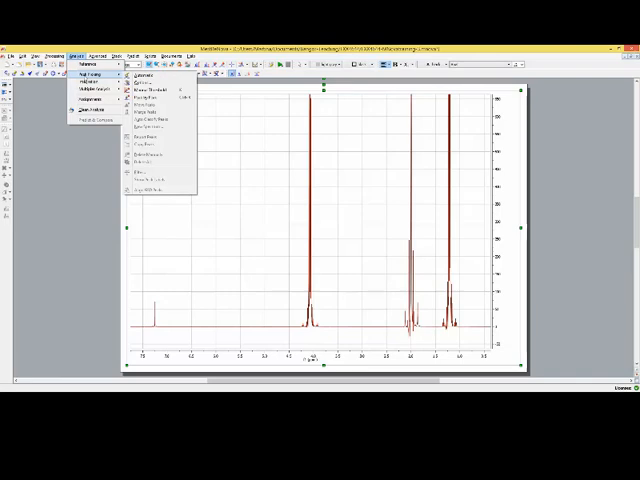
mouse_move(156, 96)
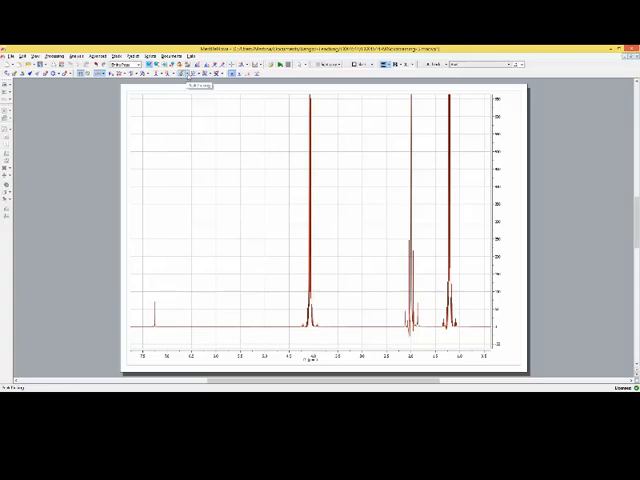
left_click(190, 76)
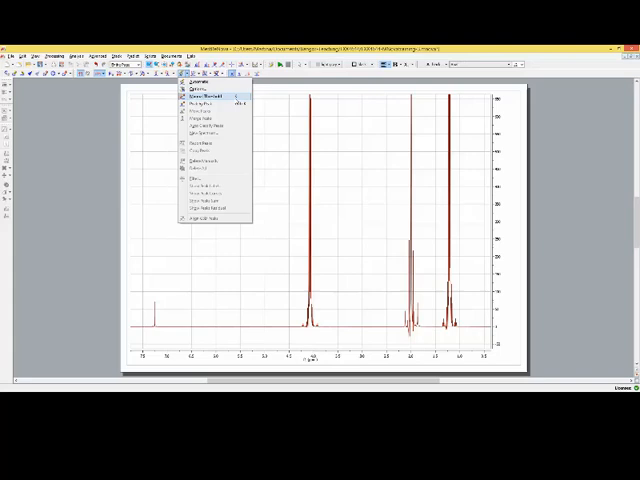
- Pick peaks automatically so chemical-shift labels appear above the signals
left_click(204, 98)
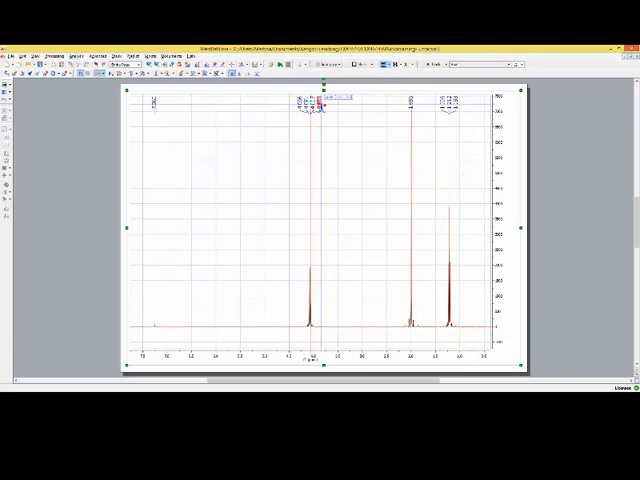
- Bring up the spectrum's Properties window from its context menu
right_click(322, 100)
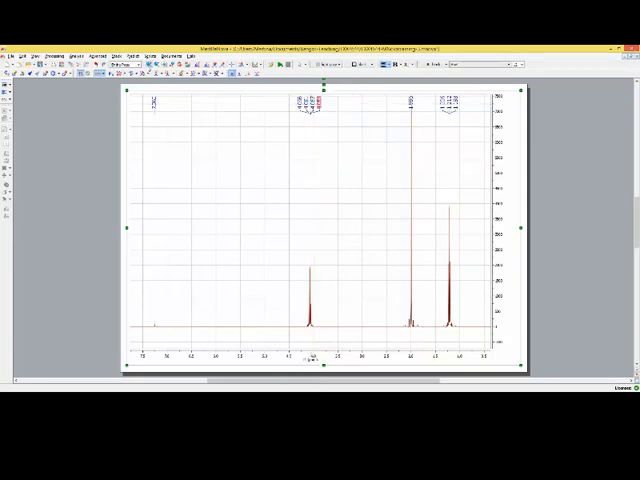
right_click(262, 340)
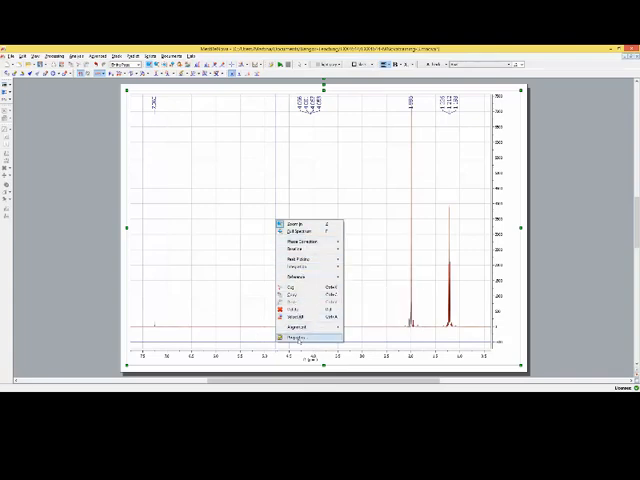
left_click(300, 340)
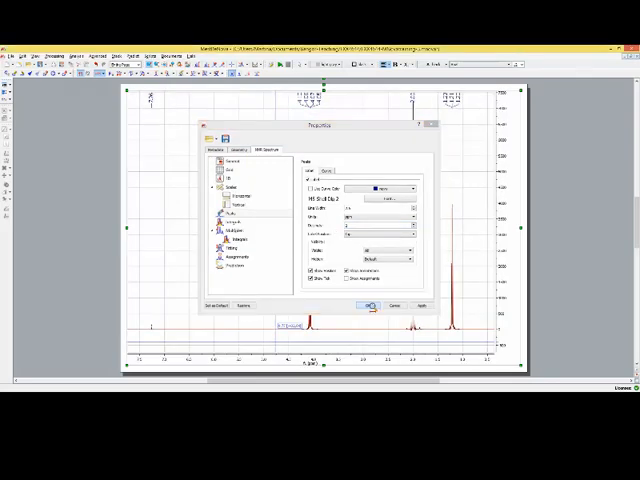
- Confirm the larger peak-label font so picked peaks show bigger labels
left_click(368, 304)
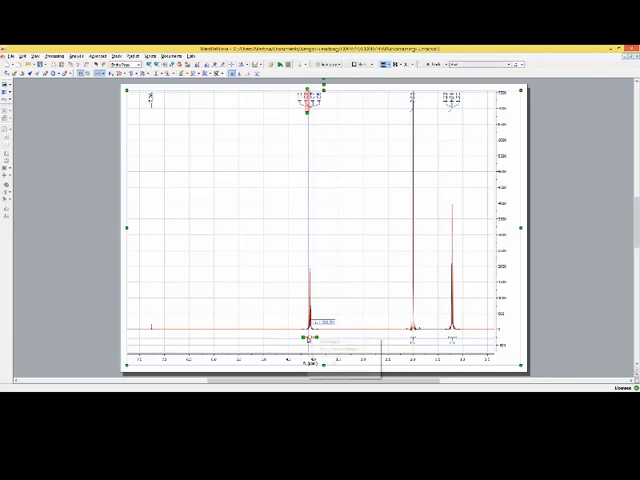
- Update the Integrals label settings in Properties and bring up the central integral's edit menu
right_click(310, 350)
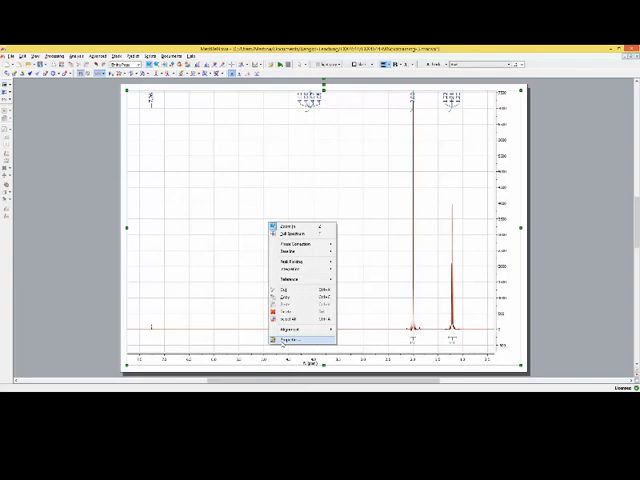
left_click(290, 344)
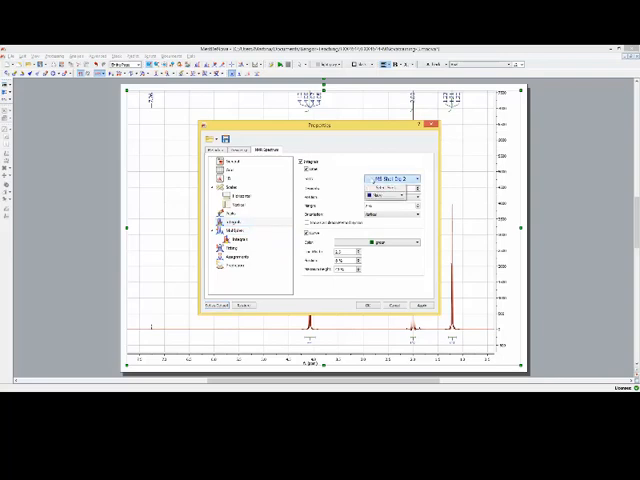
left_click(388, 178)
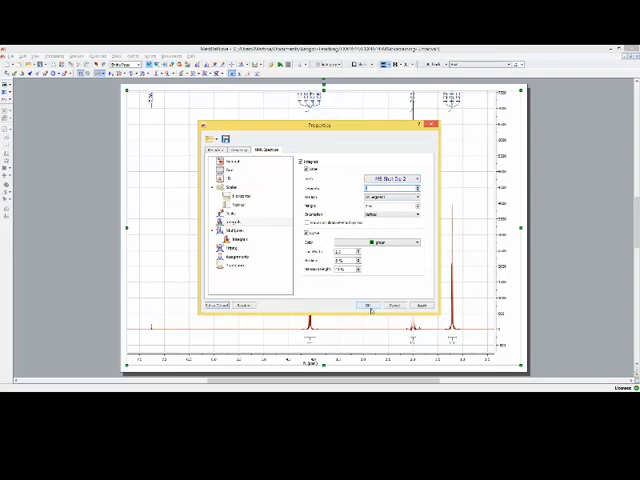
left_click(372, 304)
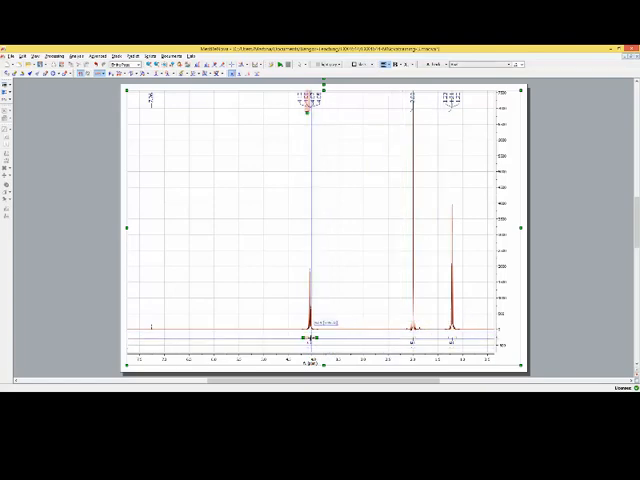
right_click(308, 338)
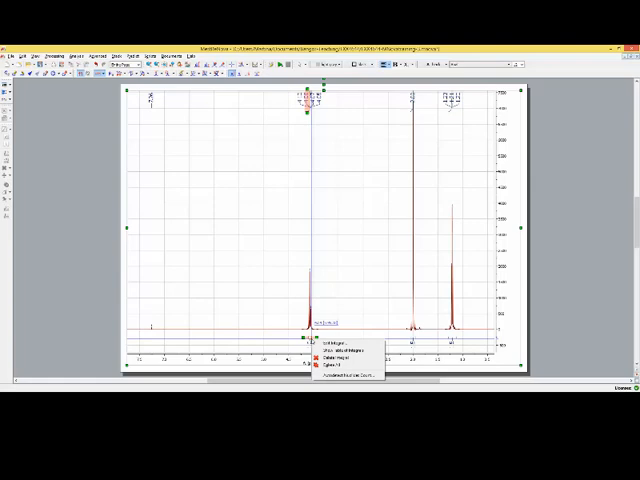